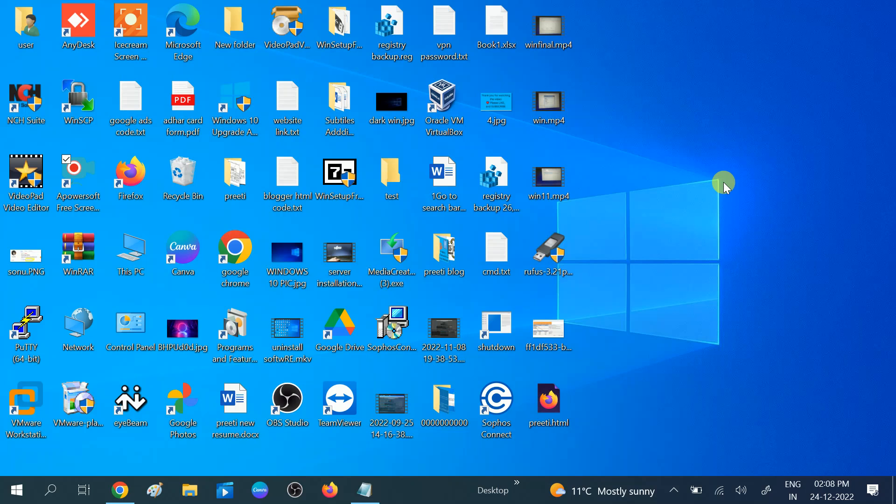
mouse_move(609, 202)
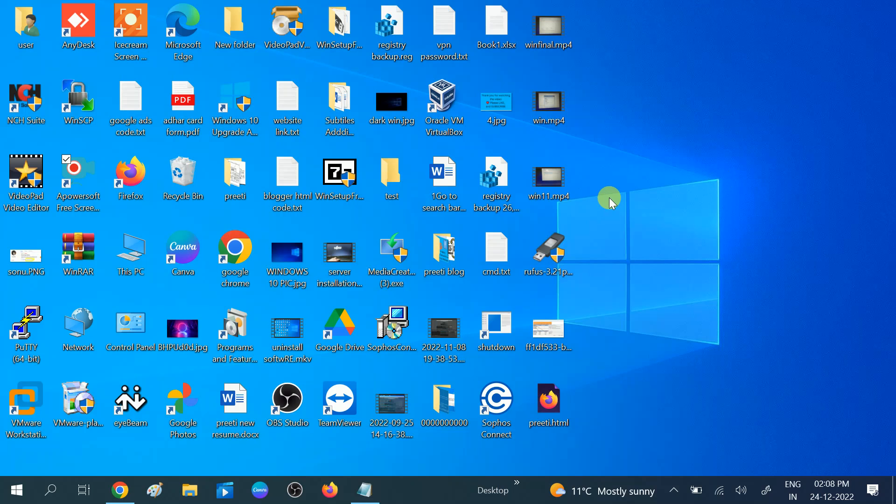
mouse_move(601, 192)
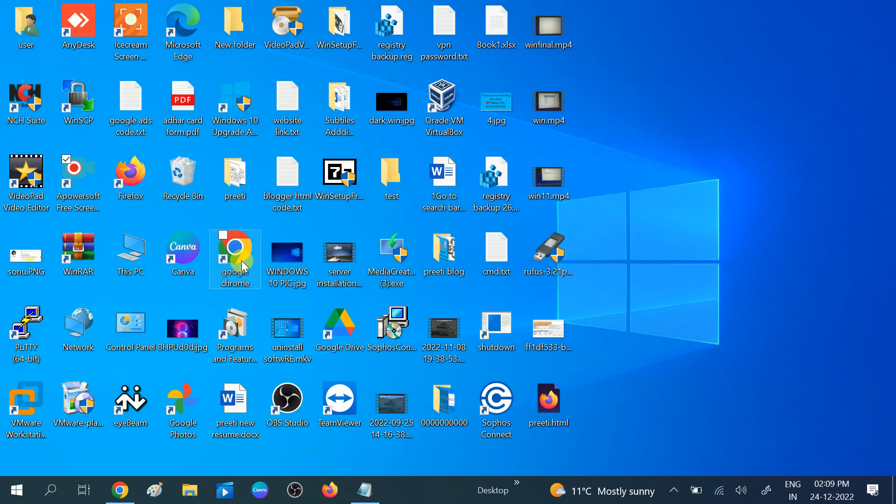
Launch Google Chrome from its desktop shortcut
double_click(234, 258)
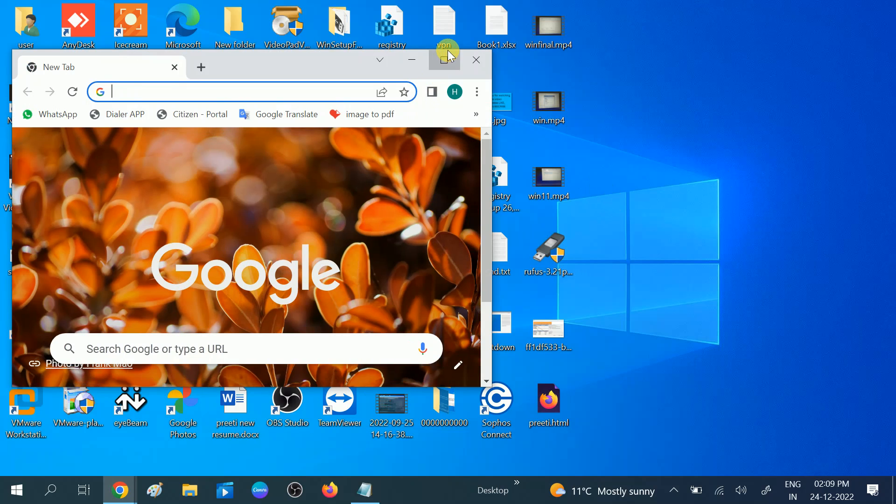
Maximize Chrome and search Google for 'download bluetooth driver for windows 10'
click(443, 59)
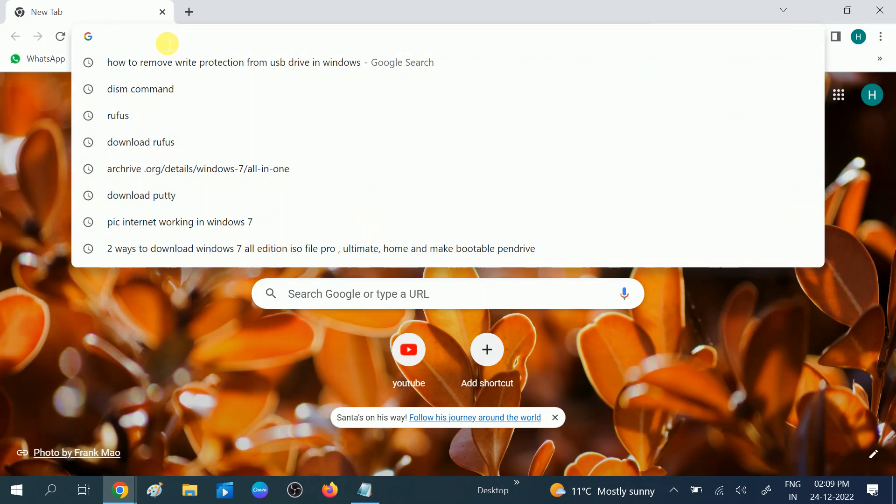
text(download bluetooth driver for windows 10)
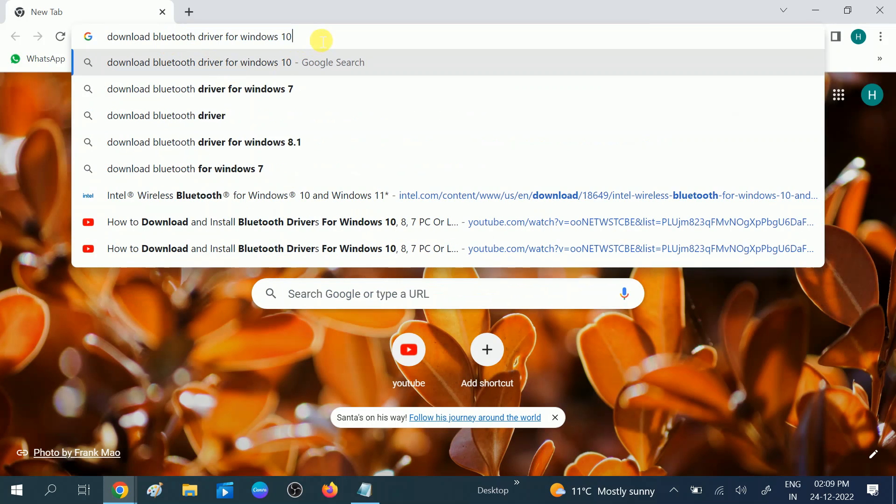
triple_click(199, 37)
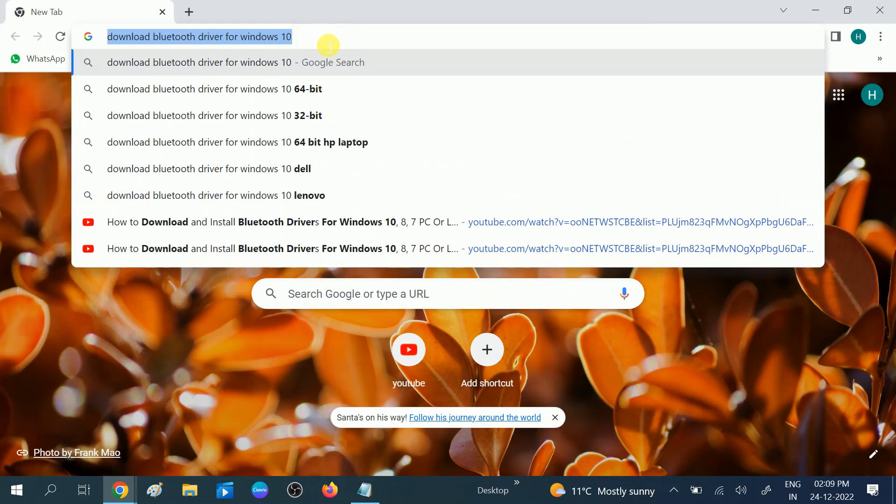
key(Return)
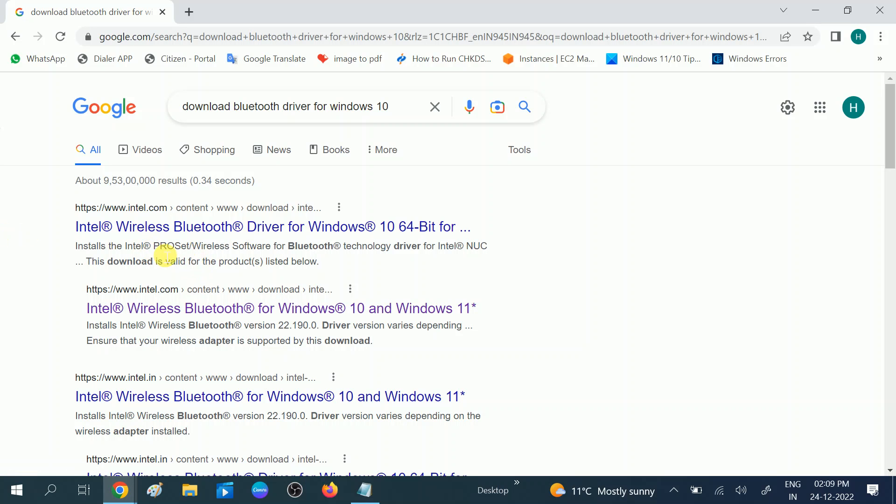
mouse_move(189, 229)
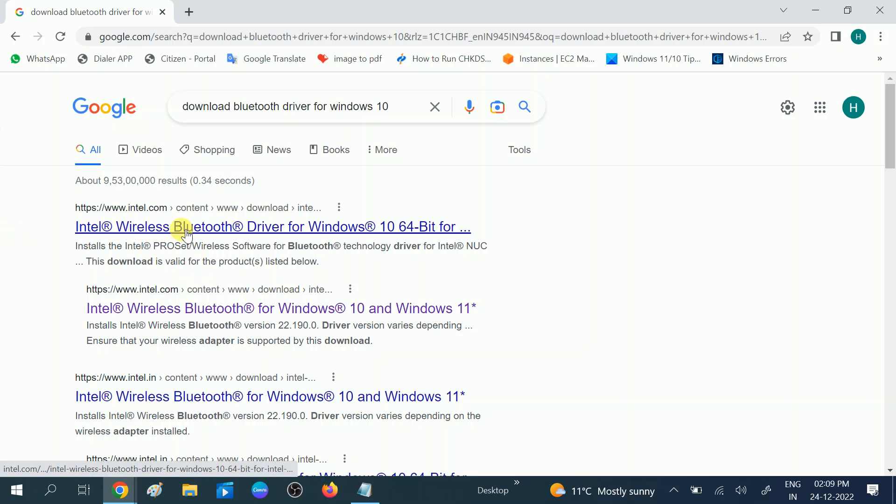
mouse_move(194, 231)
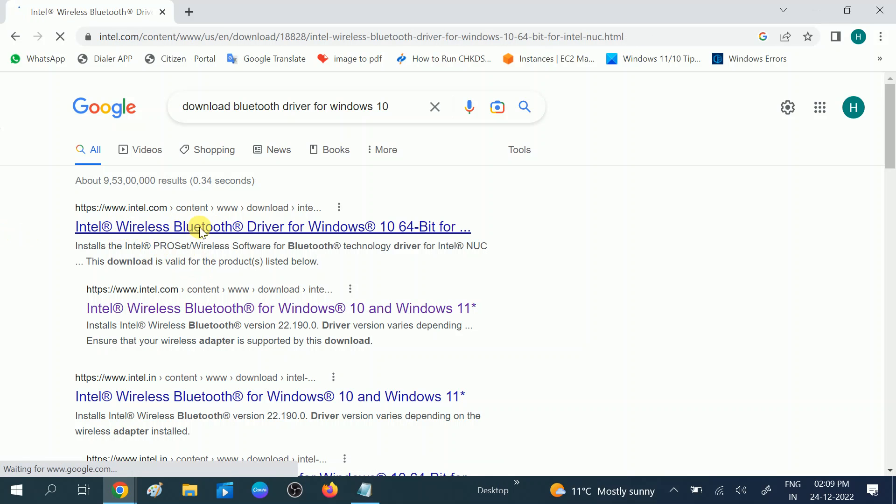
Open Intel's Windows 10 64-bit driver page, scroll to Available Downloads, then start a new tab
click(198, 226)
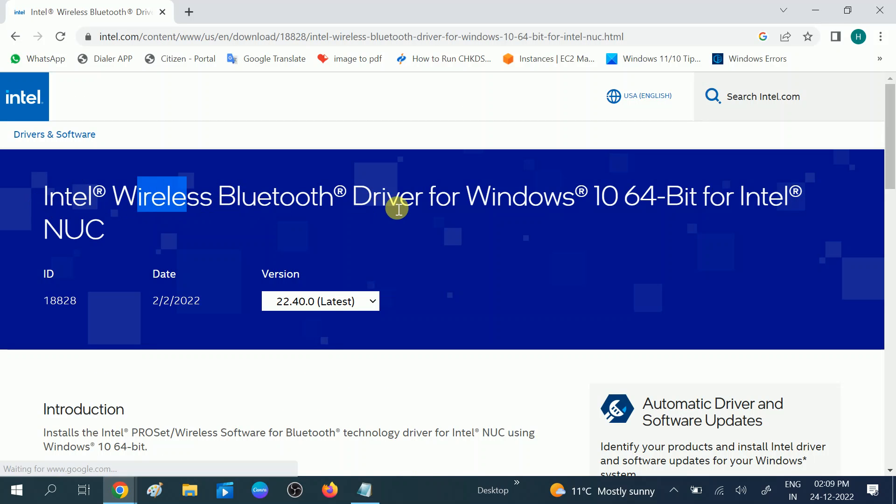
scroll(down, 3)
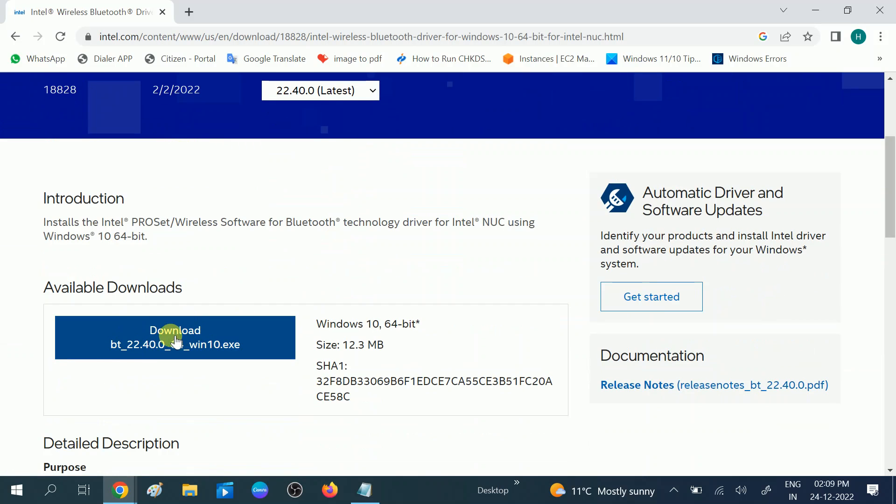
click(189, 11)
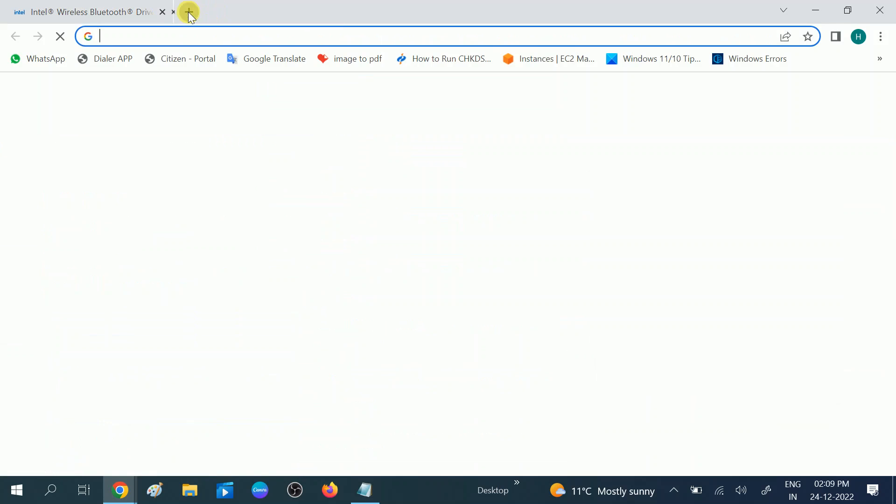
Search 'download bluetooth driver for windows 7' and scroll through Intel's 64-bit and 32-bit downloads
text(download bluetooth driver for windows 10)
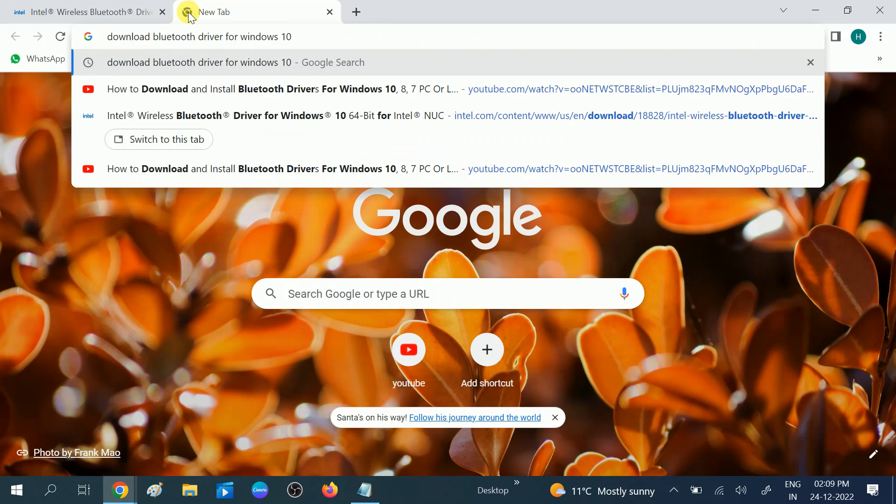
text(7)
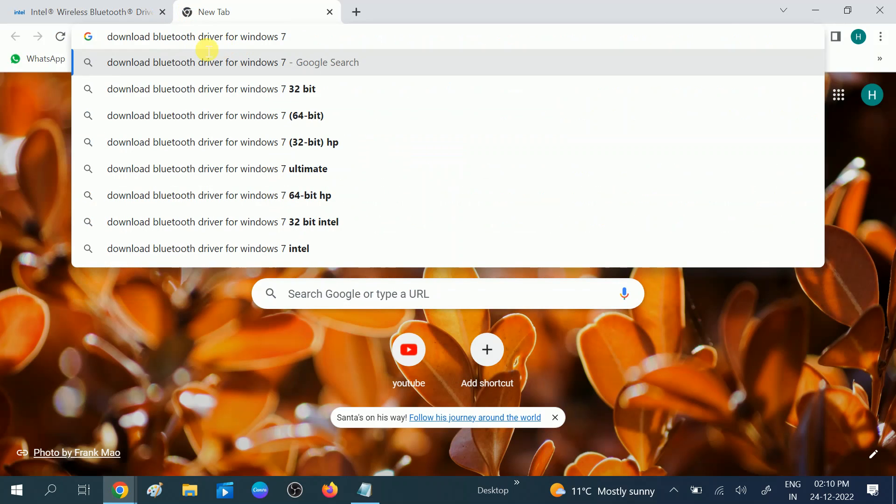
mouse_move(332, 46)
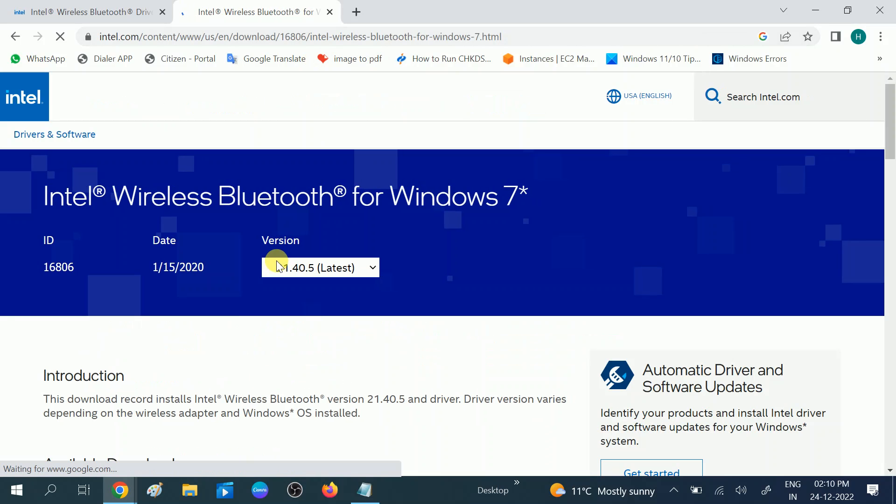
scroll(down, 3)
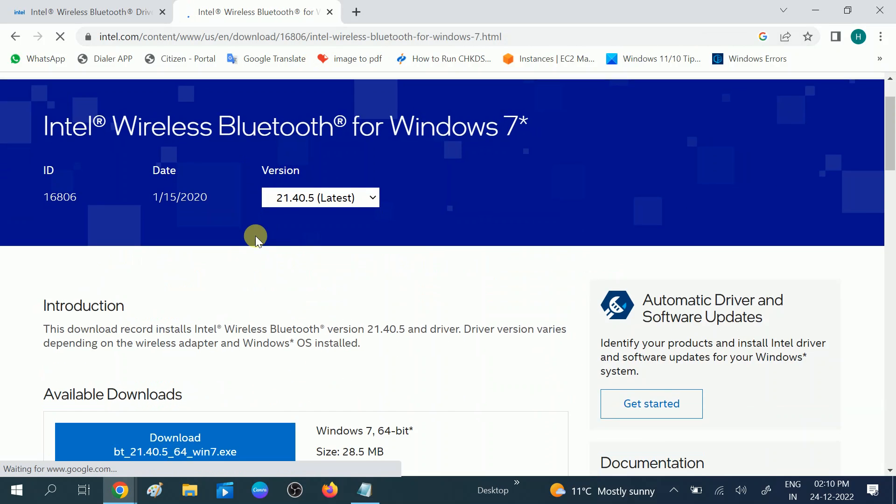
scroll(down, 3)
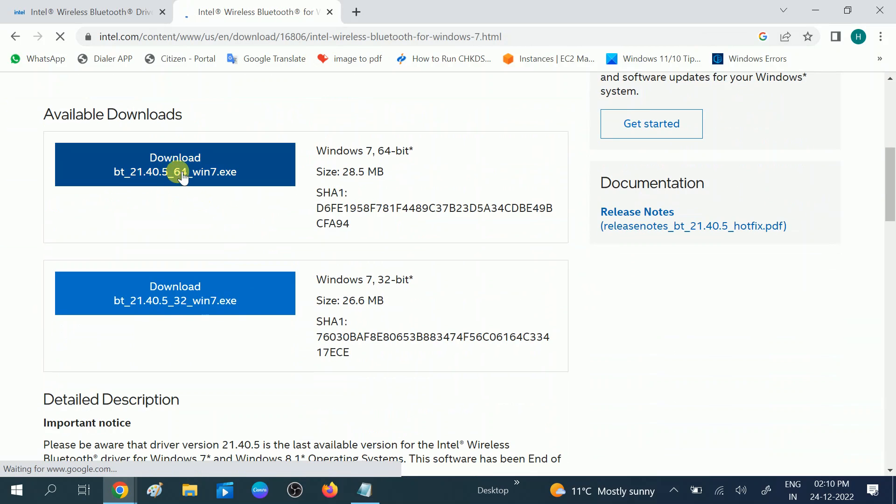
mouse_move(176, 294)
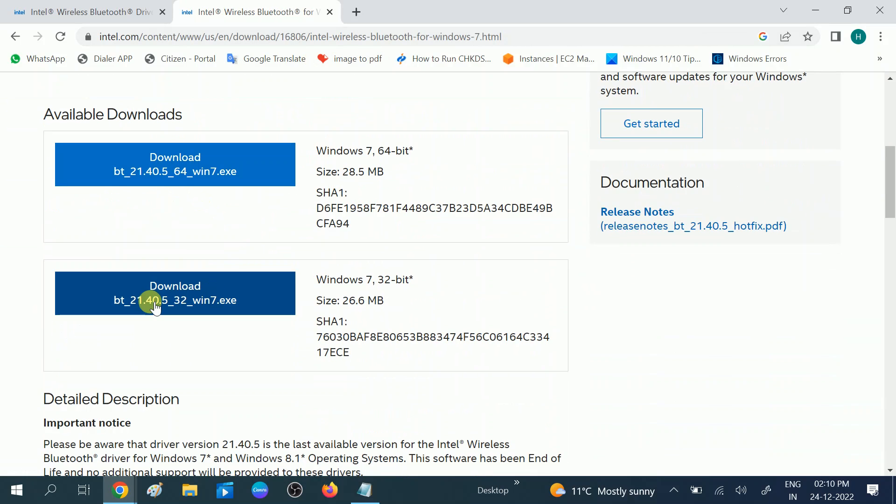
mouse_move(196, 311)
text(download bluetooth driver for windows 10)
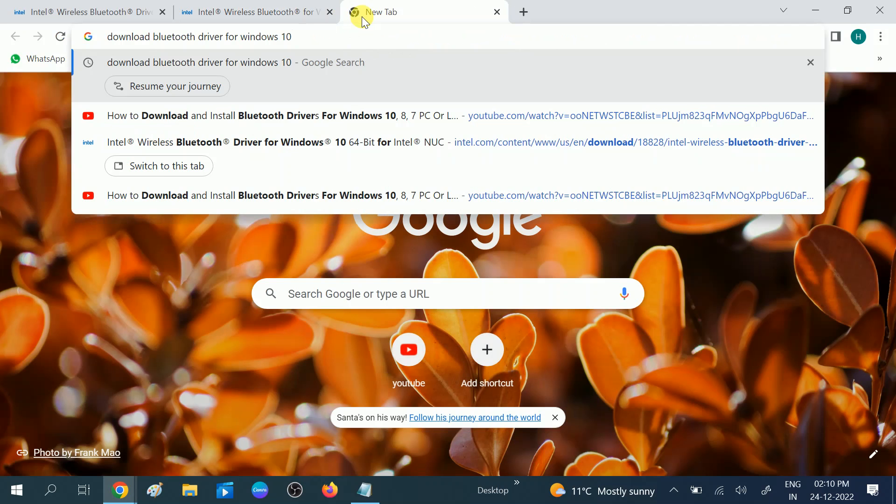
Search for the Windows 8 driver, open Intel's Windows 8.1 Bluetooth page, and scroll to its downloads
text(8)
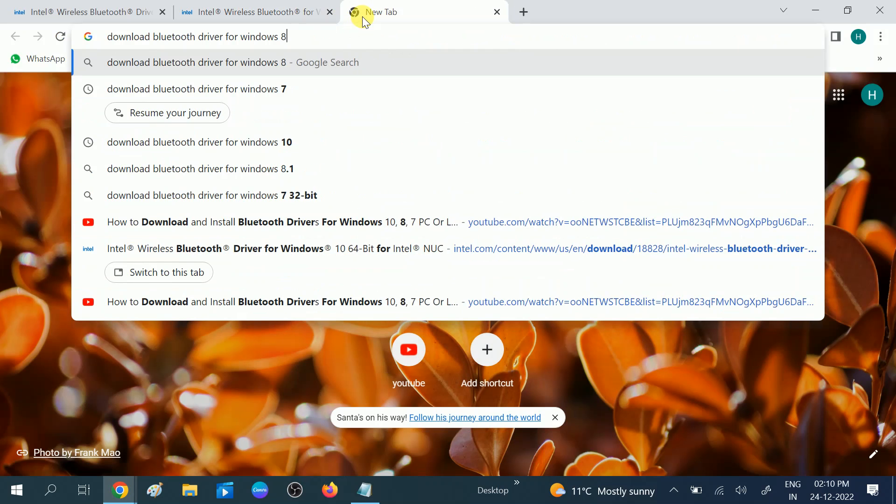
key(Return)
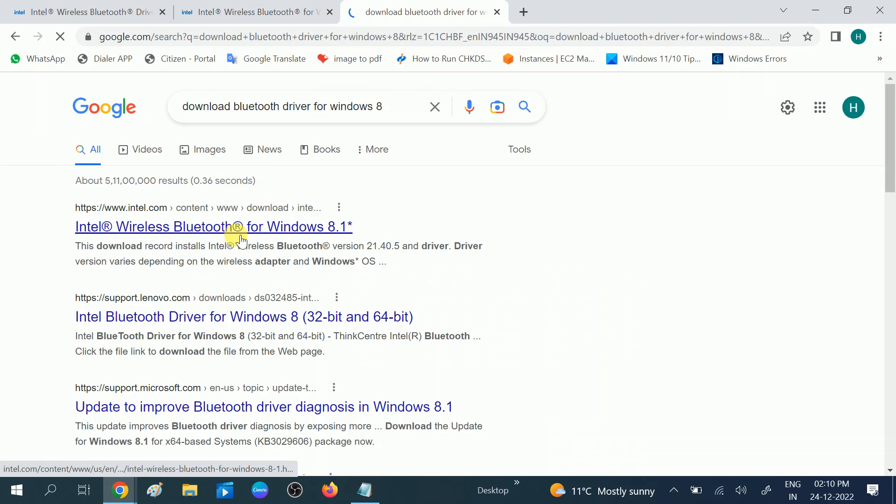
click(213, 226)
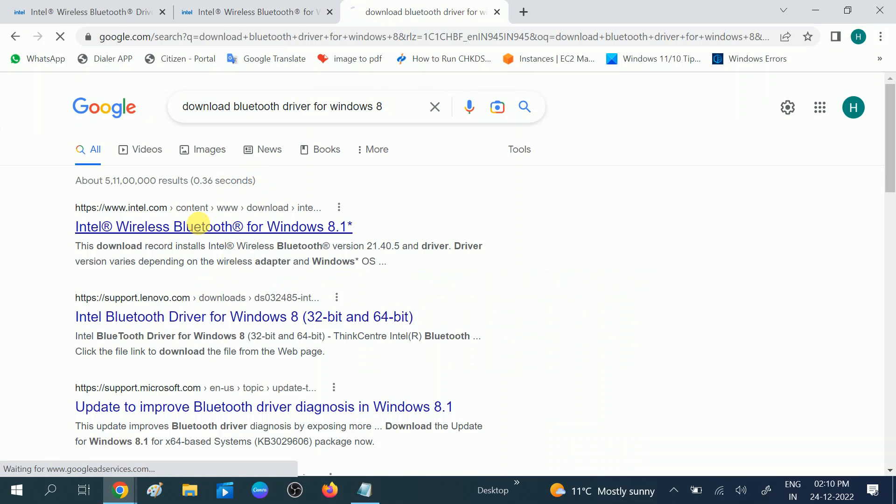
click(213, 227)
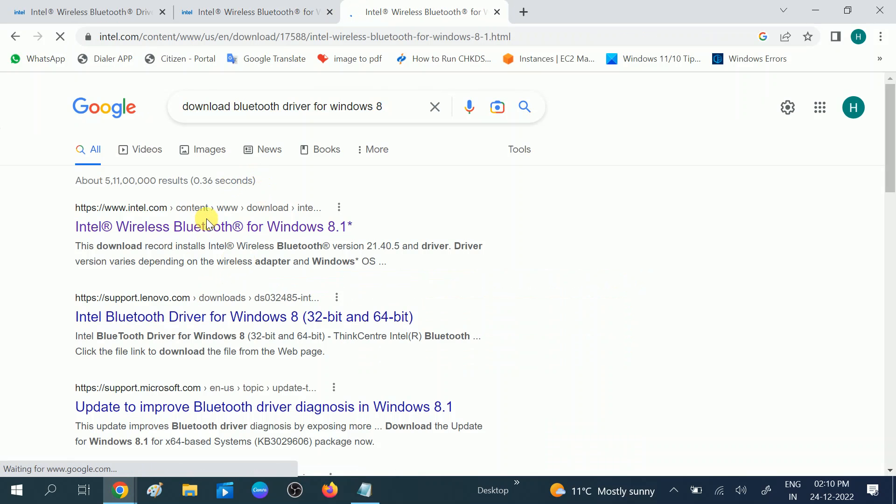
click(213, 226)
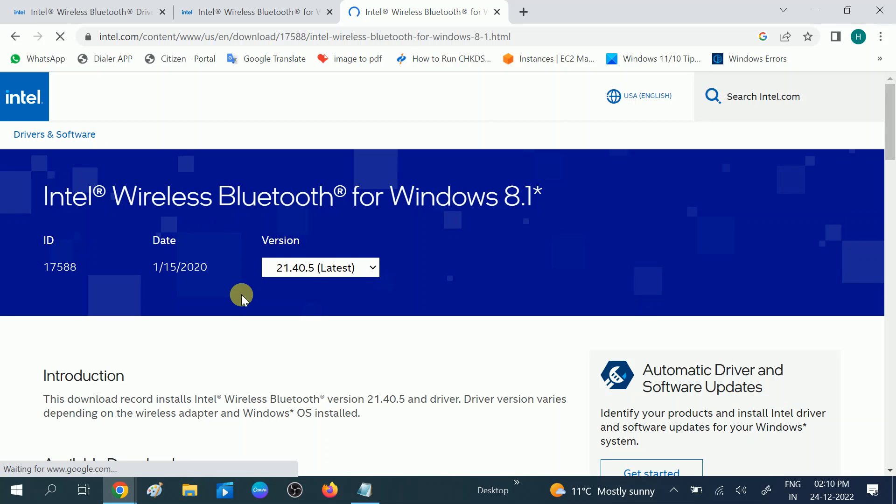
scroll(down, 3)
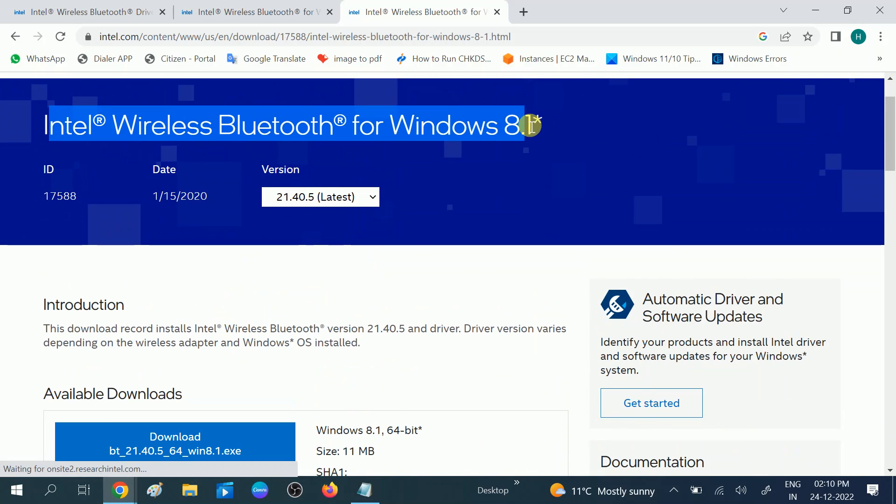
scroll(down, 3)
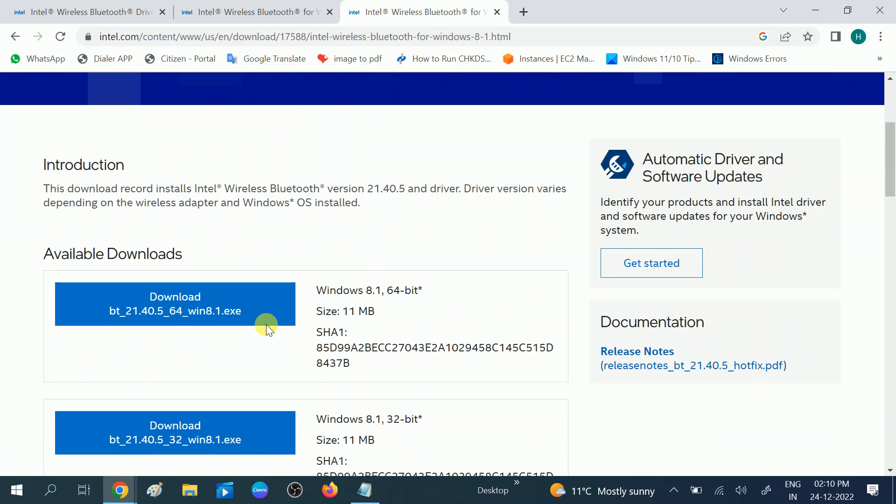
mouse_move(172, 318)
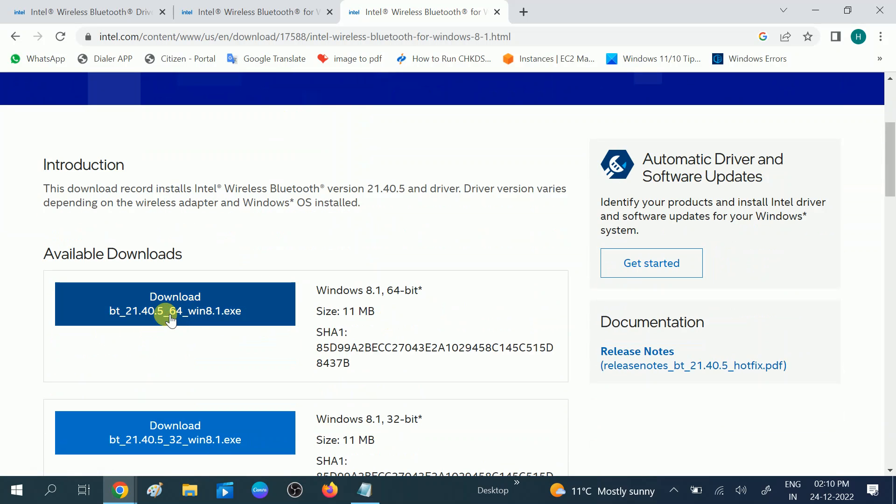
mouse_move(145, 220)
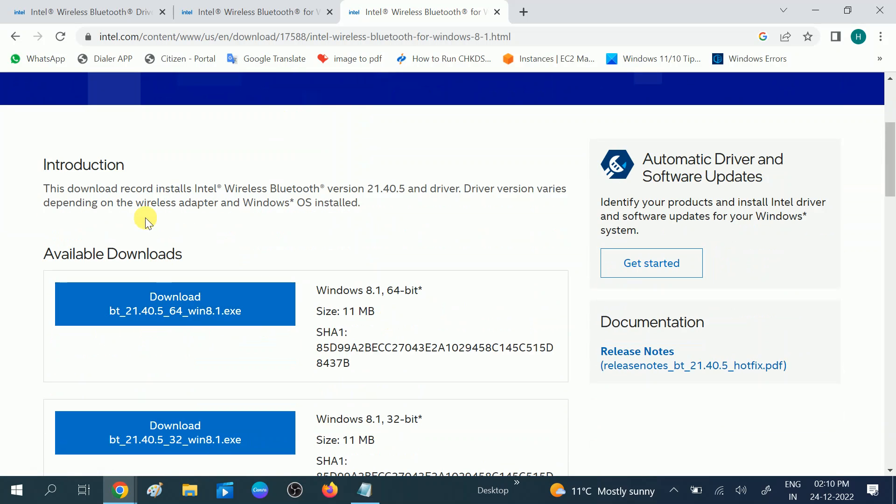
mouse_move(100, 36)
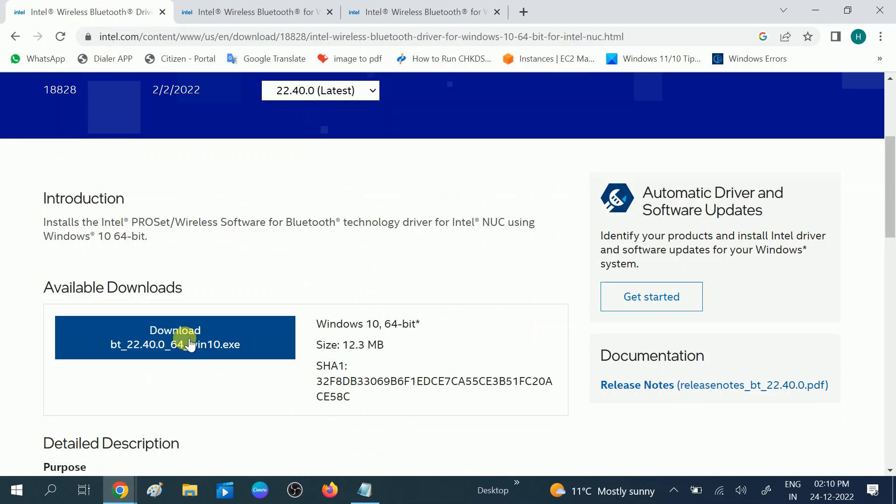
Start downloading bt_22.40.0_64_win10.exe from Intel's Windows 10 64-bit page
click(174, 337)
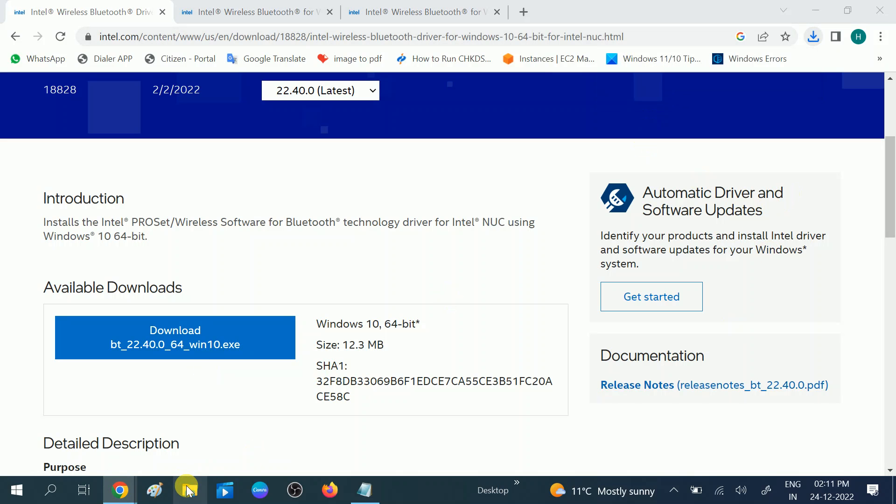
Locate bt_22.40.0_64_win10.exe in File Explorer's Downloads folder, then minimize the window
click(189, 490)
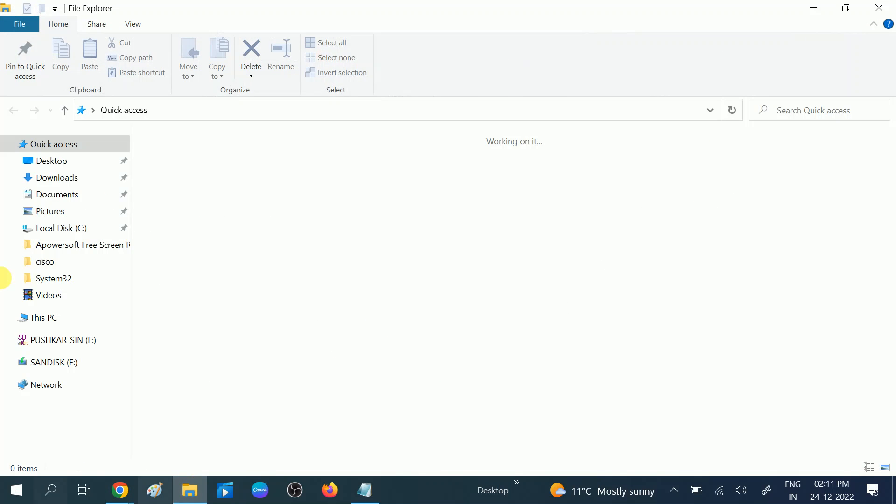
click(57, 178)
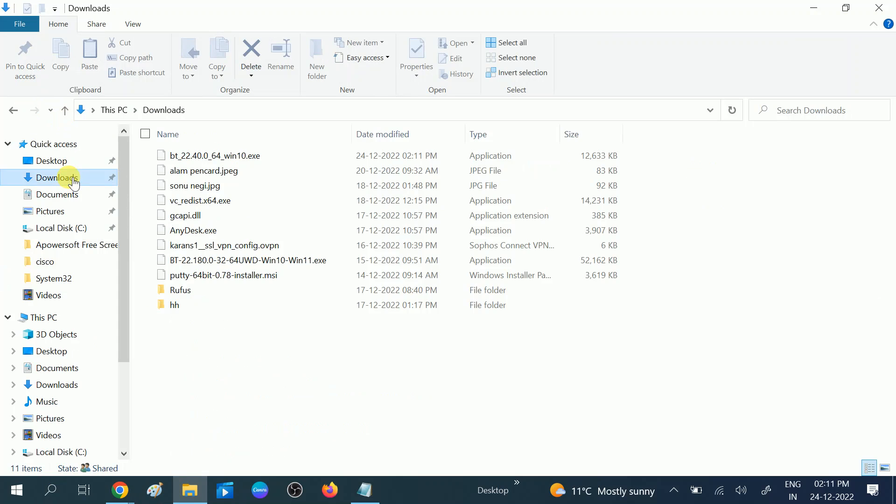
click(216, 155)
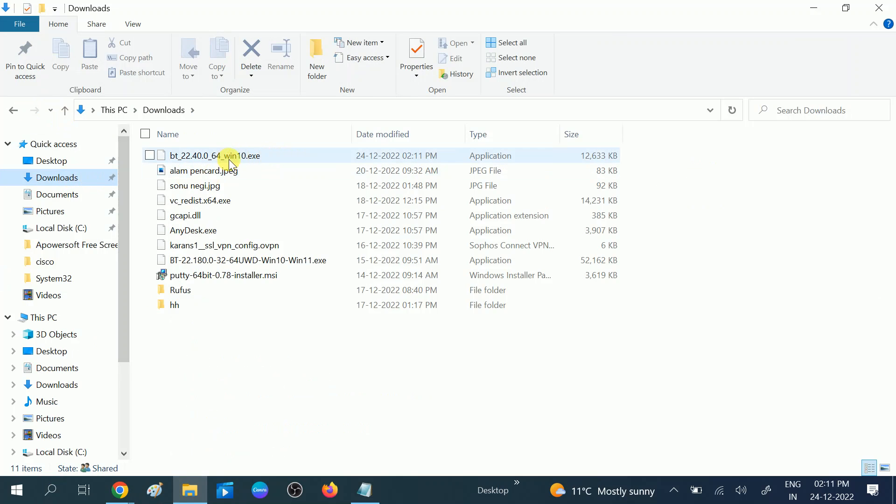
mouse_move(229, 155)
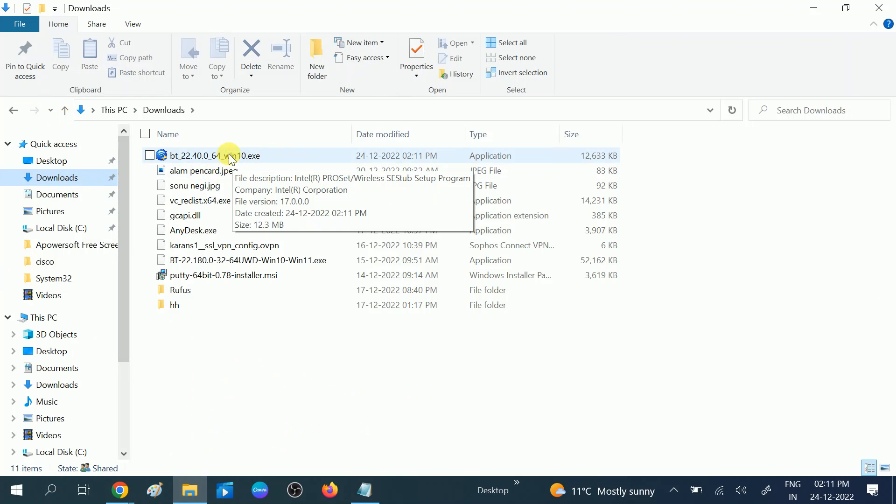
click(214, 156)
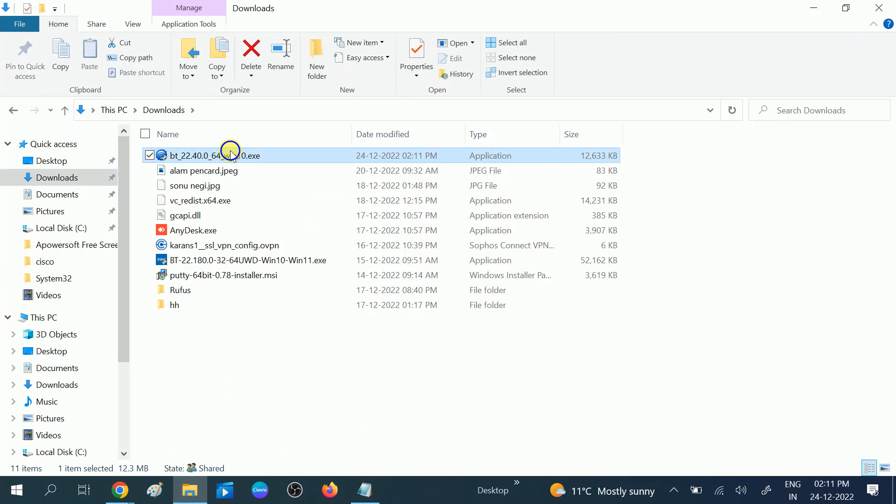
right_click(230, 156)
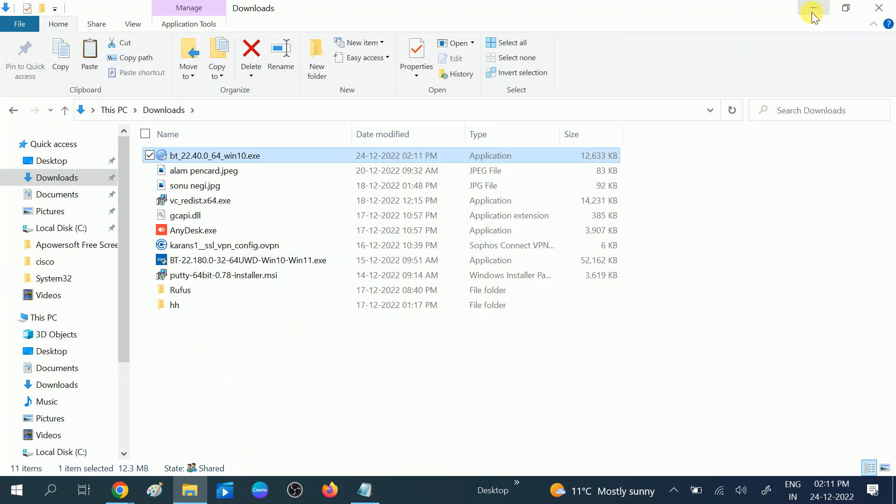
right_click(696, 47)
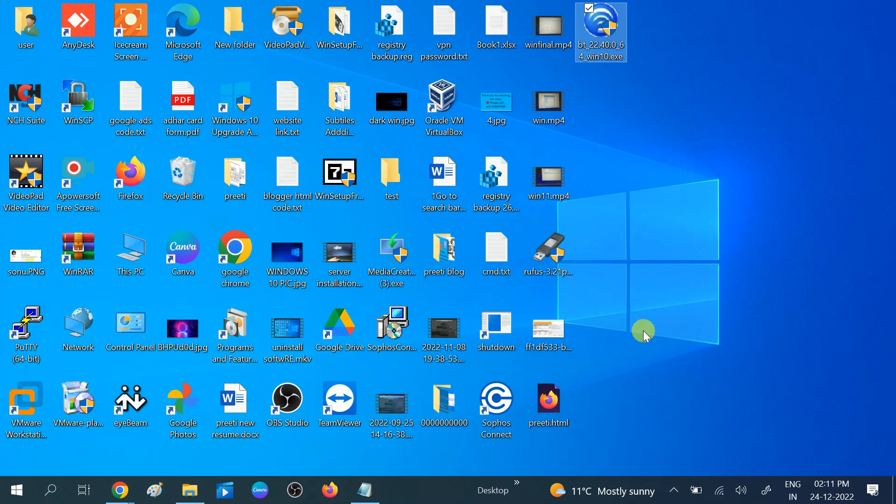
mouse_move(611, 34)
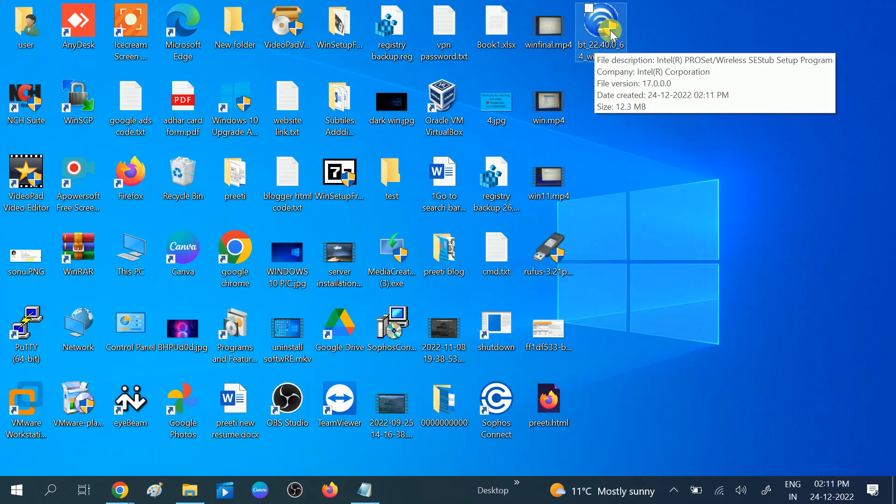
mouse_move(631, 135)
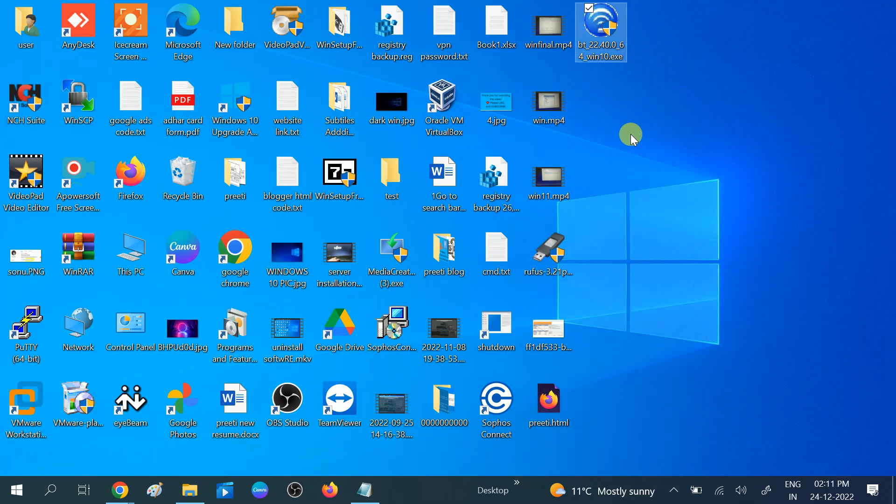
mouse_move(631, 128)
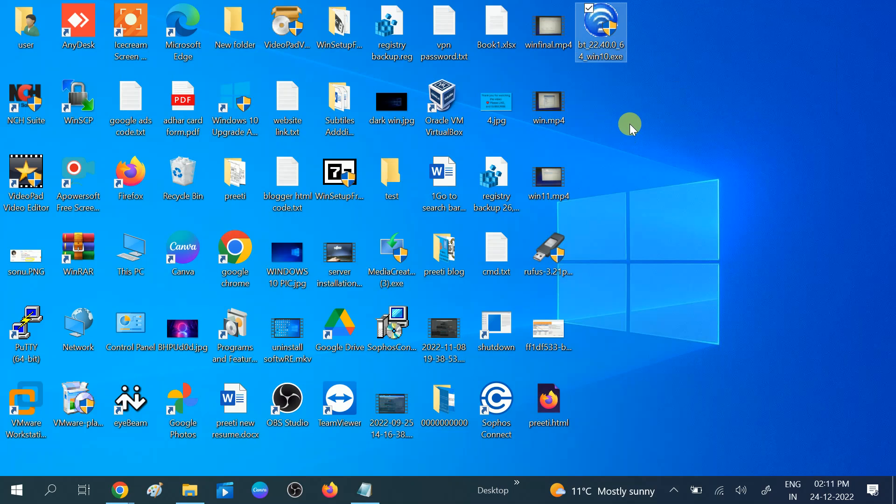
mouse_move(630, 142)
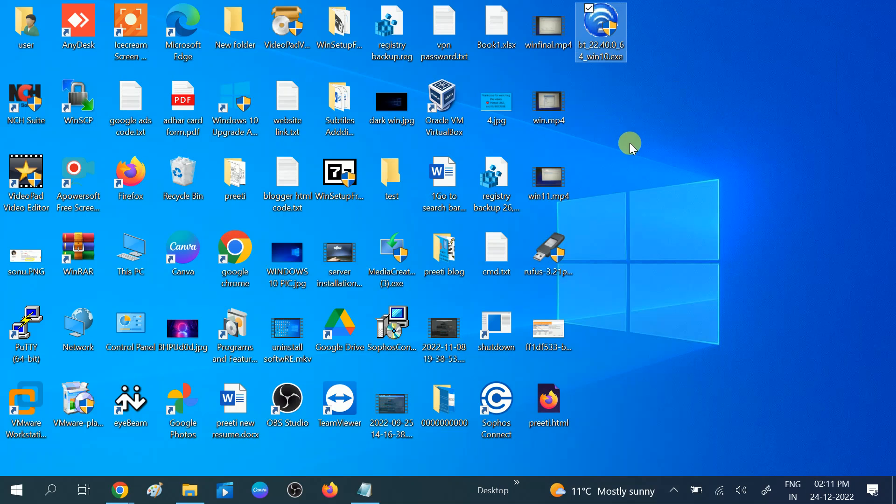
mouse_move(600, 36)
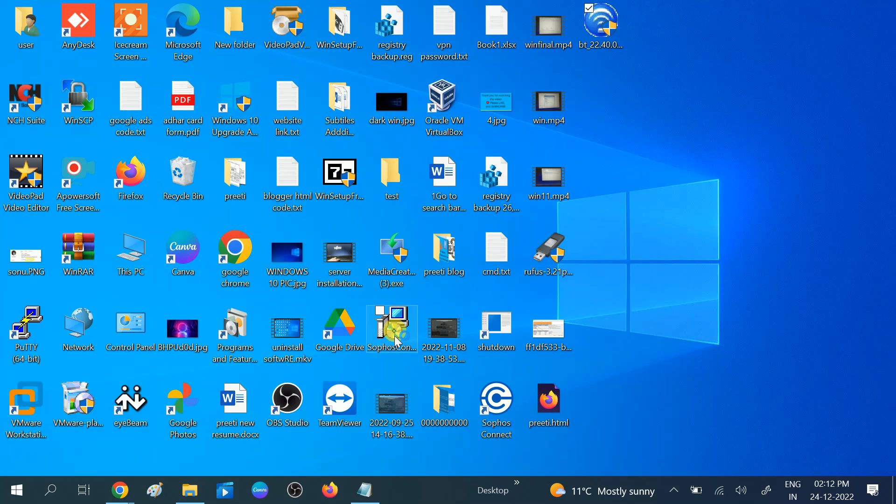
mouse_move(545, 354)
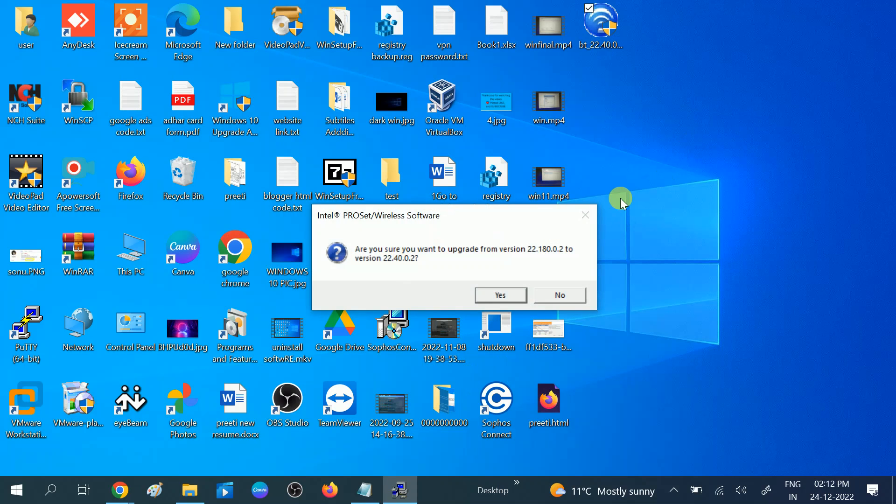
Confirm the upgrade to 22.40.0.2, proceed through setup, and dismiss the newer-version warning
click(499, 295)
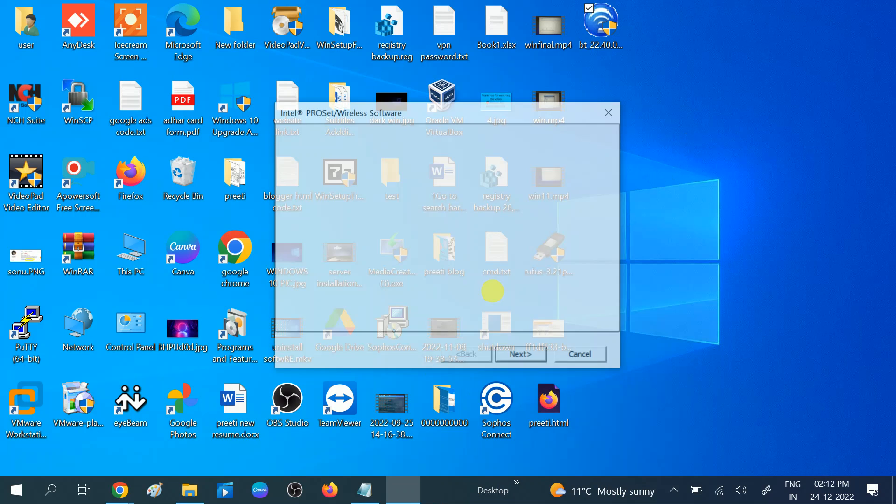
click(520, 354)
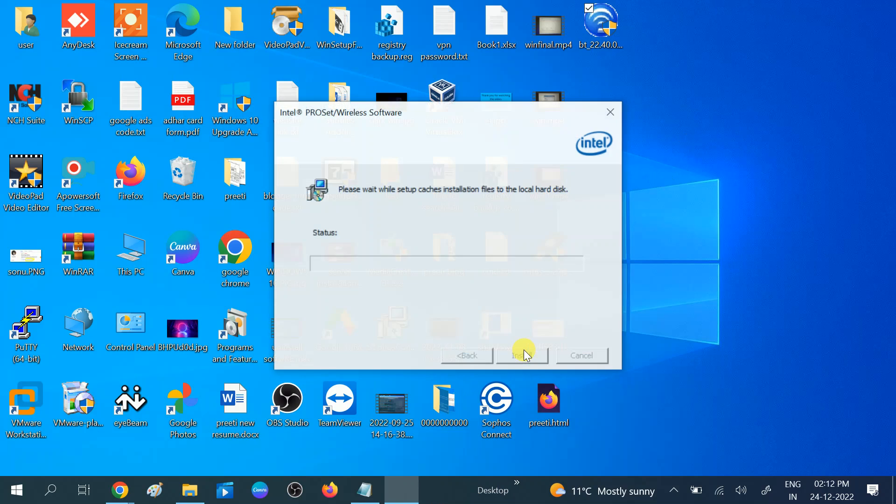
click(522, 355)
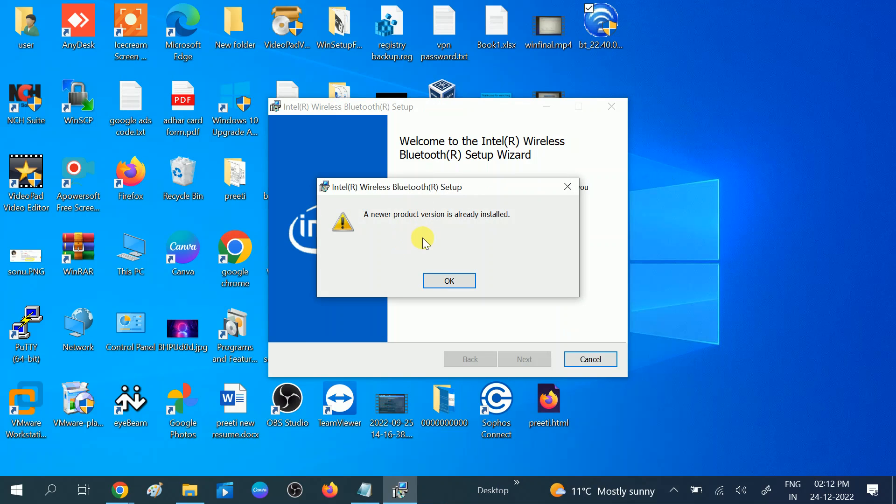
mouse_move(323, 223)
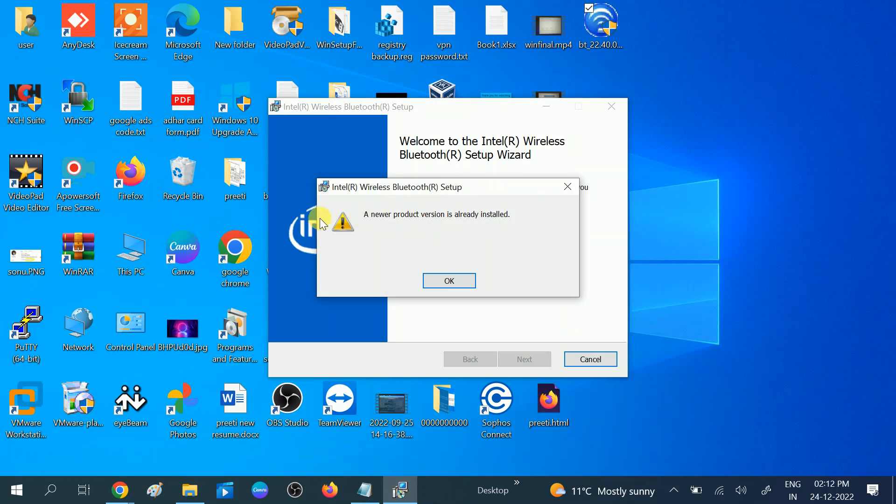
mouse_move(458, 224)
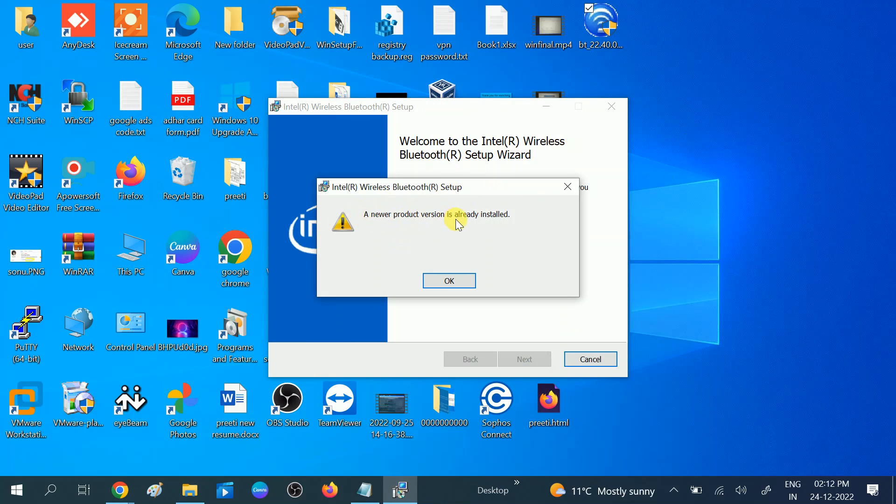
click(448, 280)
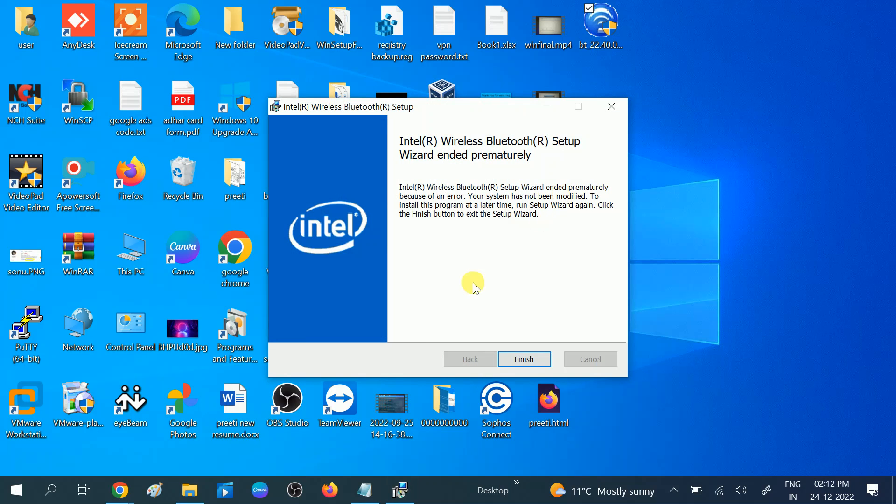
mouse_move(475, 294)
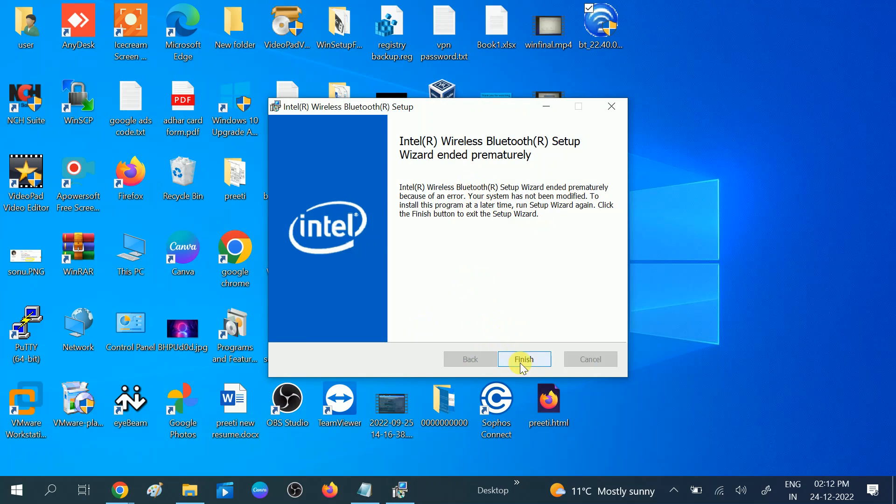
Close the failed setup wizard and browse File Explorer to C:\Windows\System32
click(524, 359)
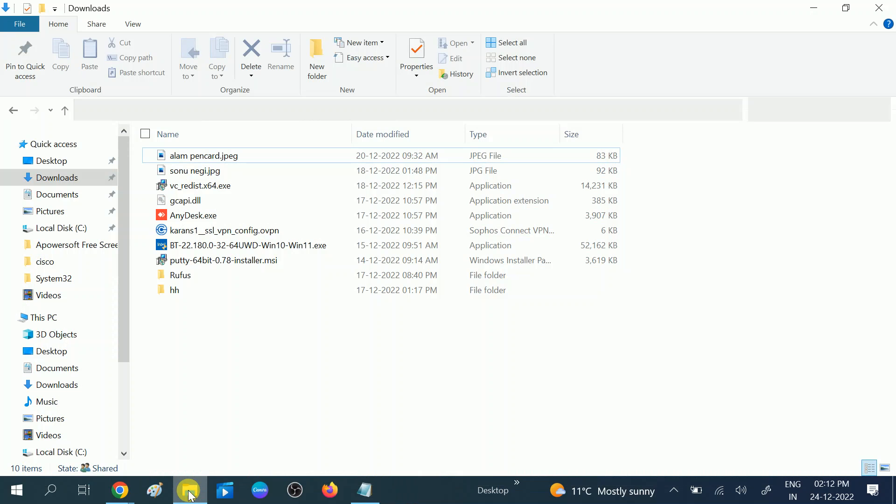
click(42, 317)
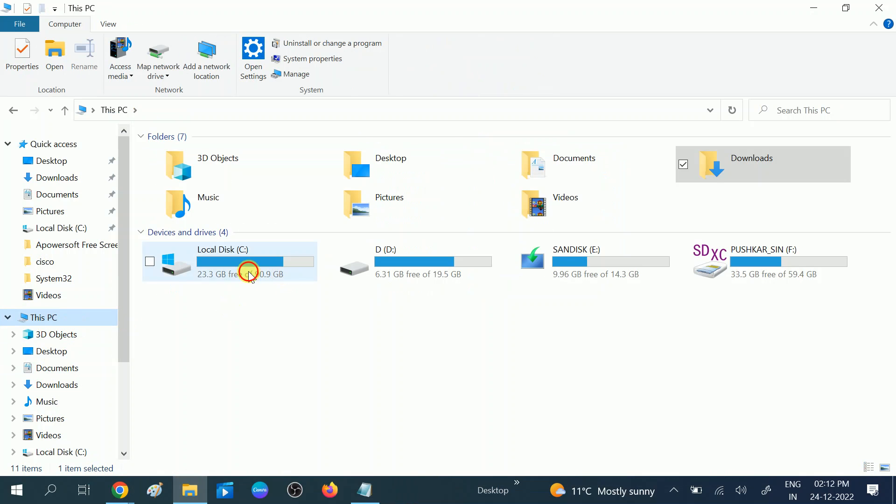
double_click(249, 261)
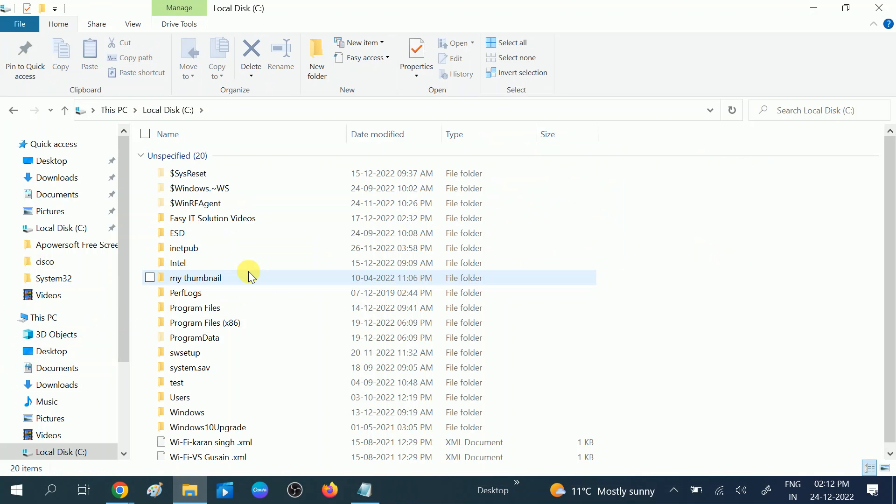
mouse_move(194, 413)
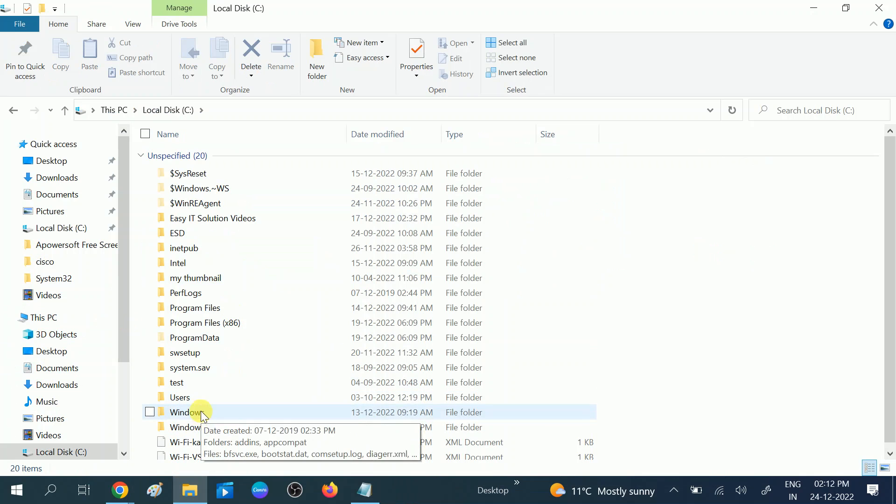
double_click(184, 412)
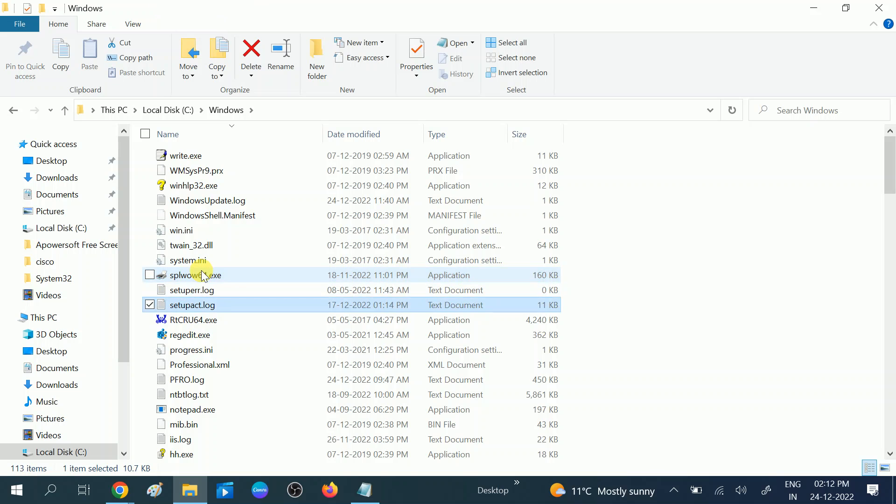
scroll(up, 3)
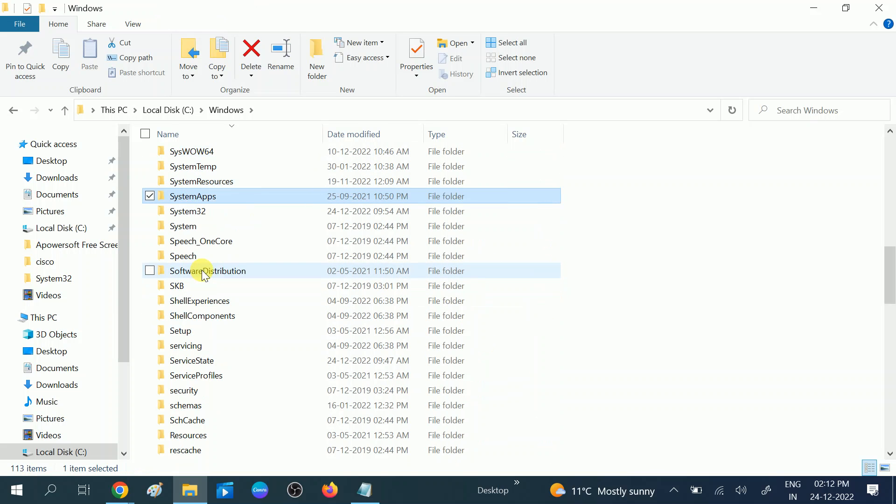
double_click(187, 211)
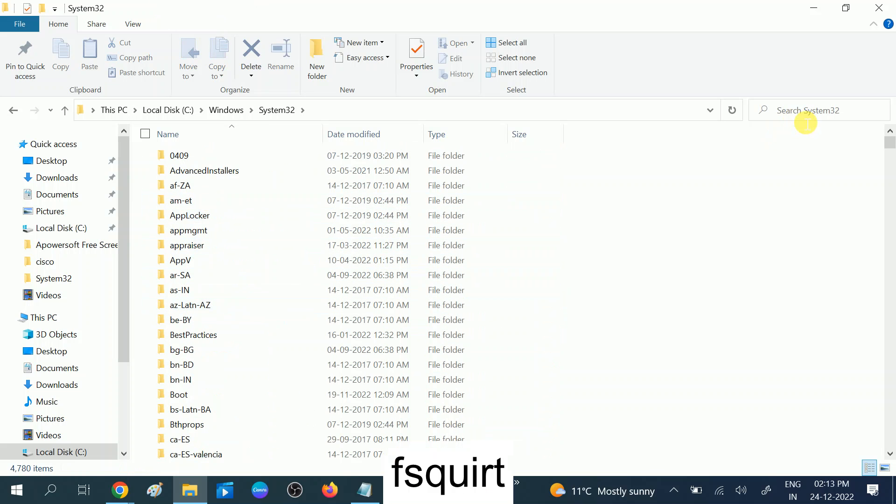
Search System32 for 'fsquirt' to list fsquirt.exe and its en-US MUI file
click(818, 110)
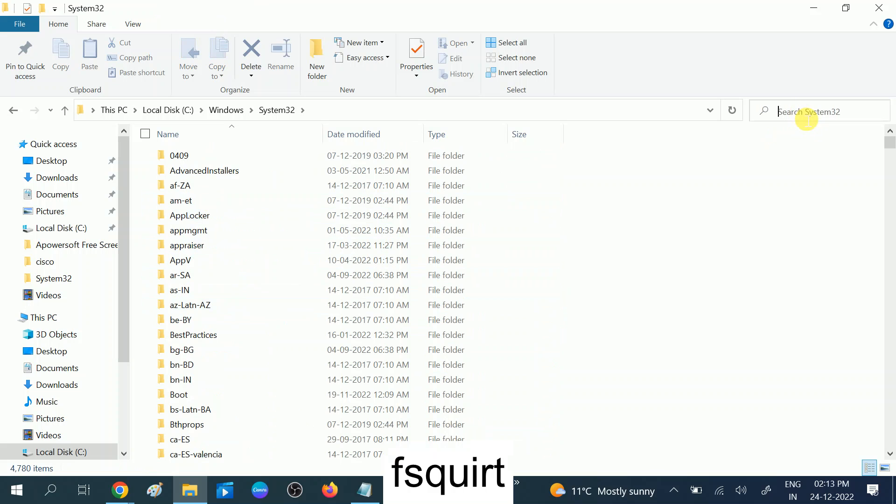
text(fs)
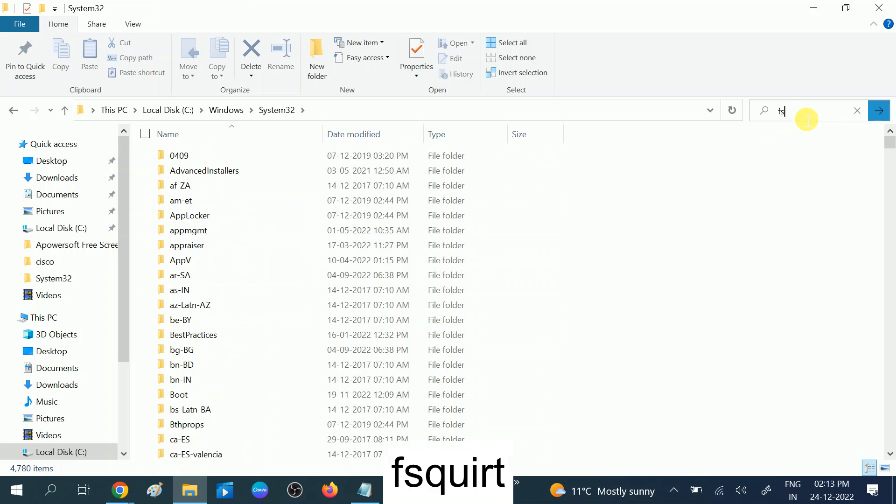
text(quirt)
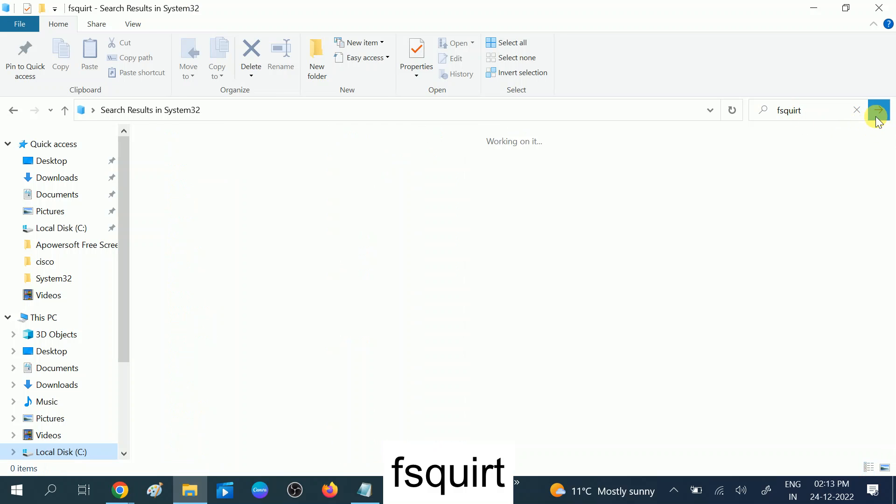
click(878, 110)
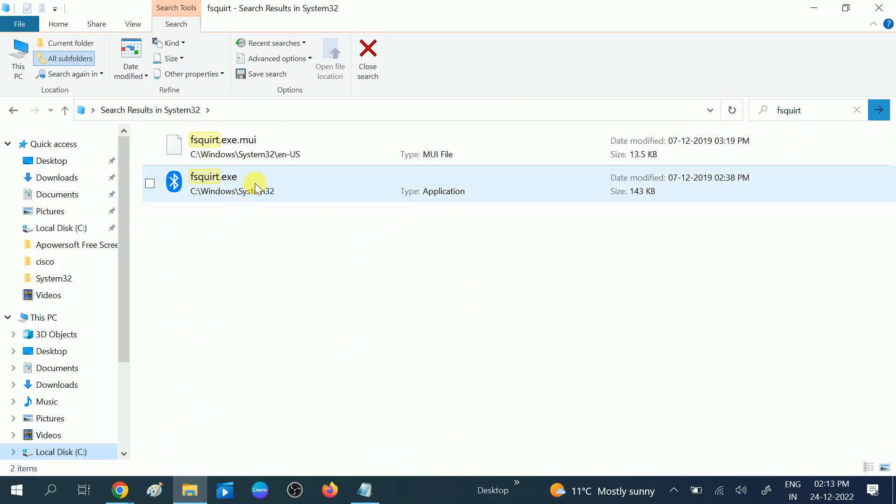
Send fsquirt.exe to the Desktop as a shortcut, then close the Explorer search results window
right_click(256, 186)
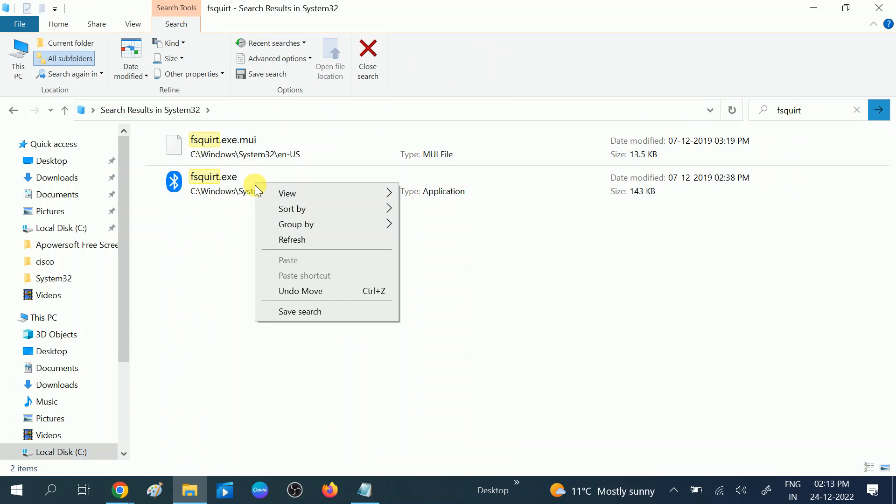
click(213, 184)
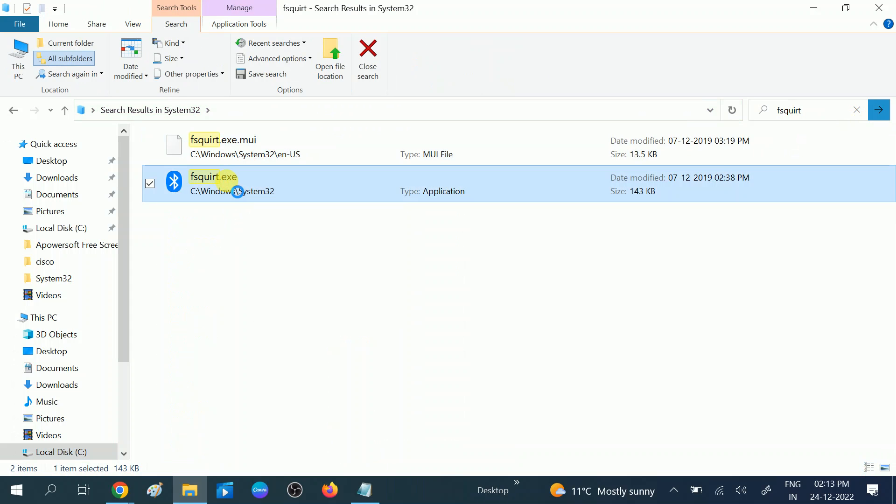
right_click(234, 191)
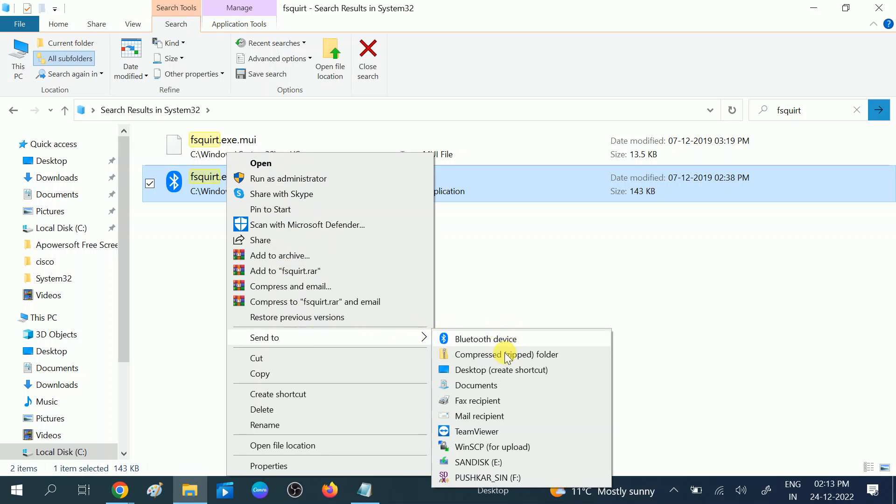
mouse_move(462, 369)
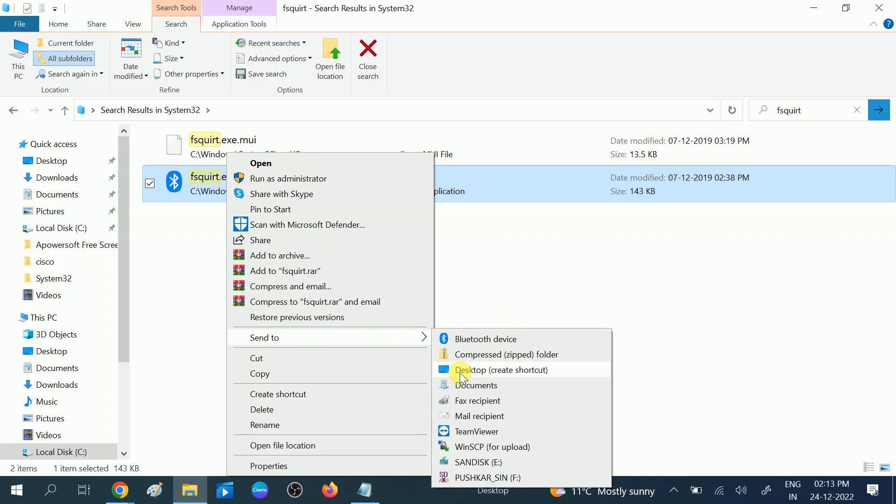
mouse_move(517, 374)
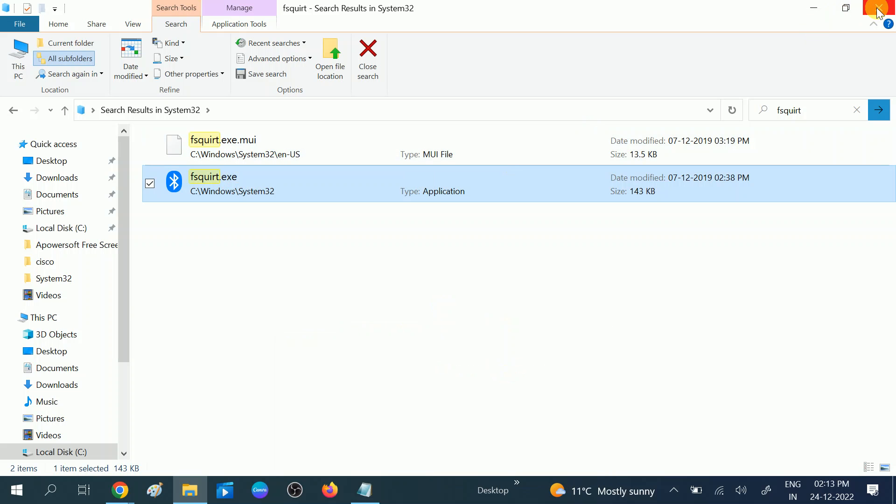
right_click(722, 115)
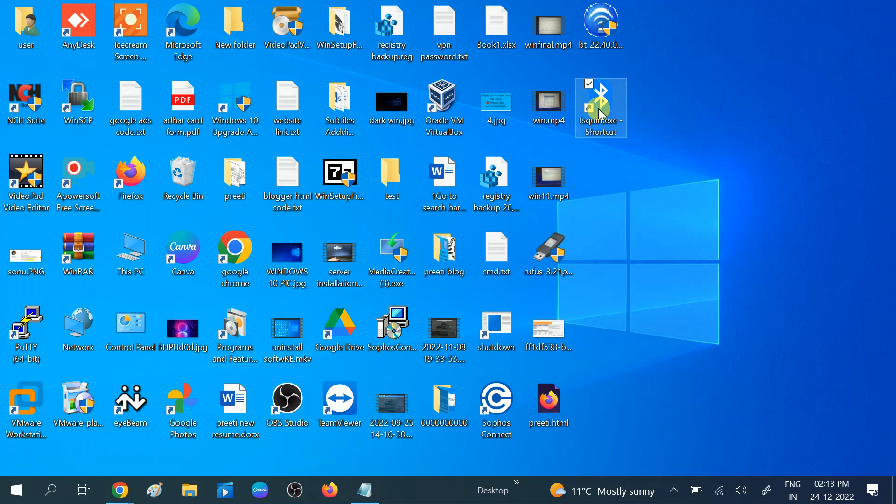
double_click(600, 107)
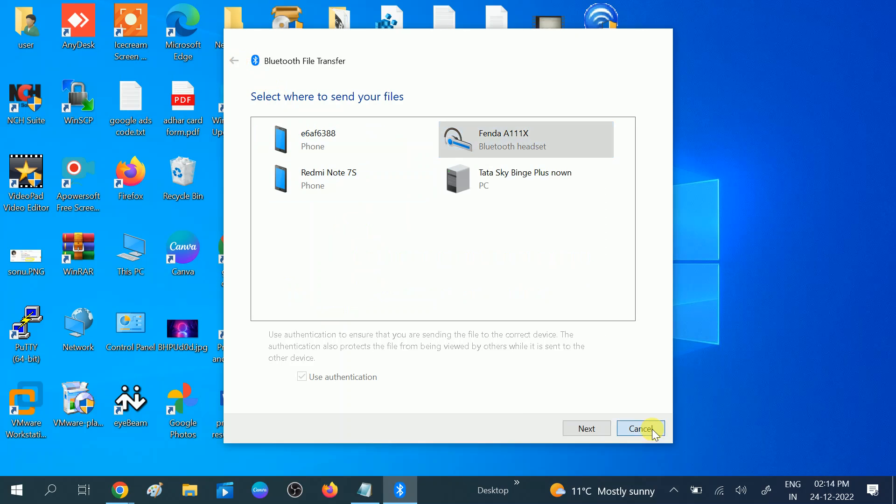
click(234, 61)
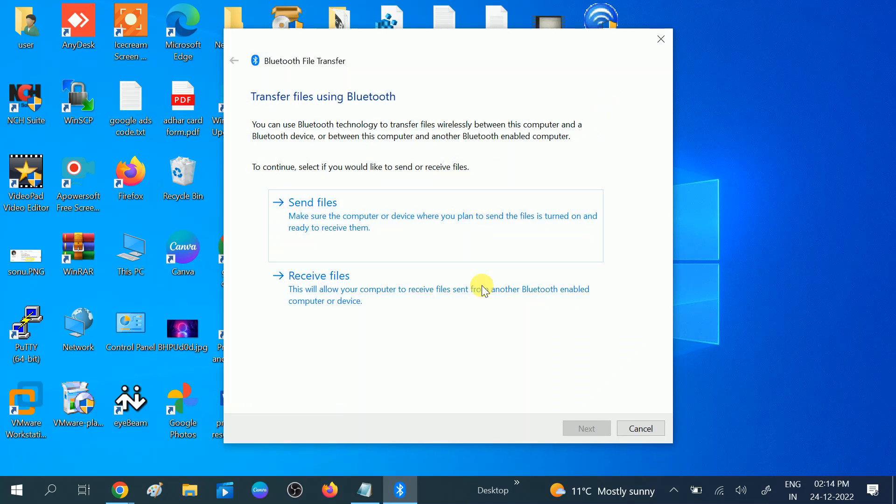
click(318, 276)
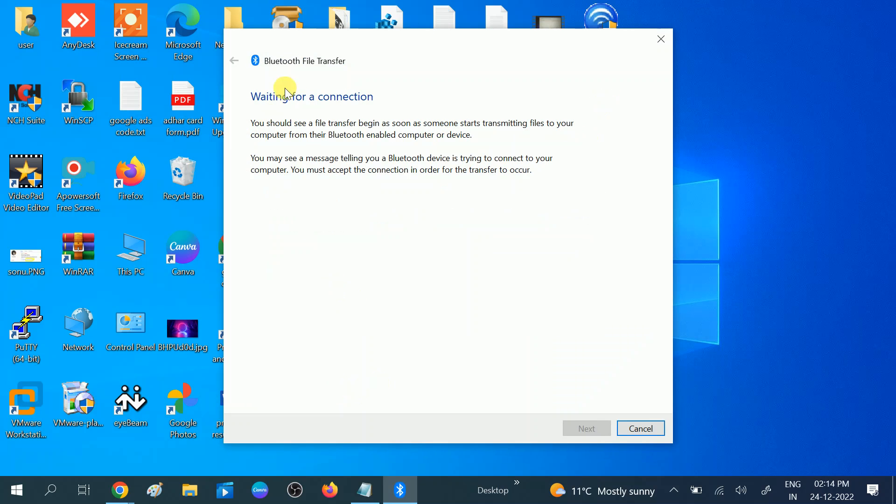
mouse_move(369, 274)
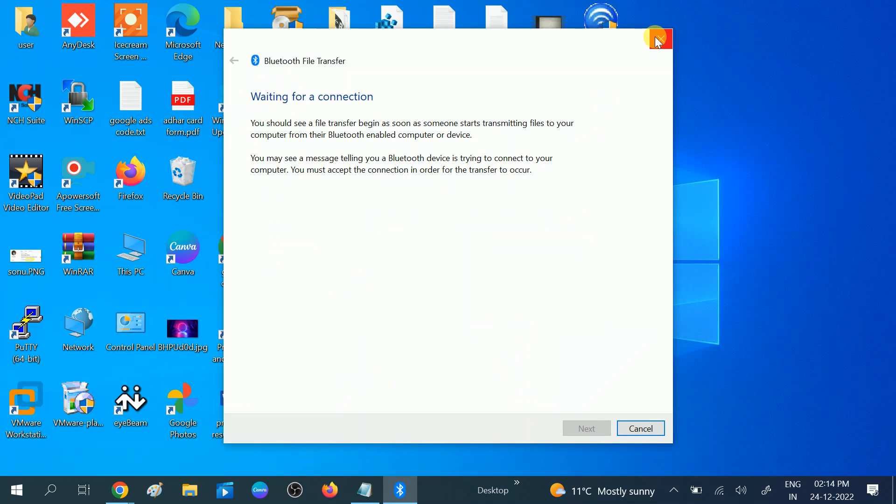
click(657, 38)
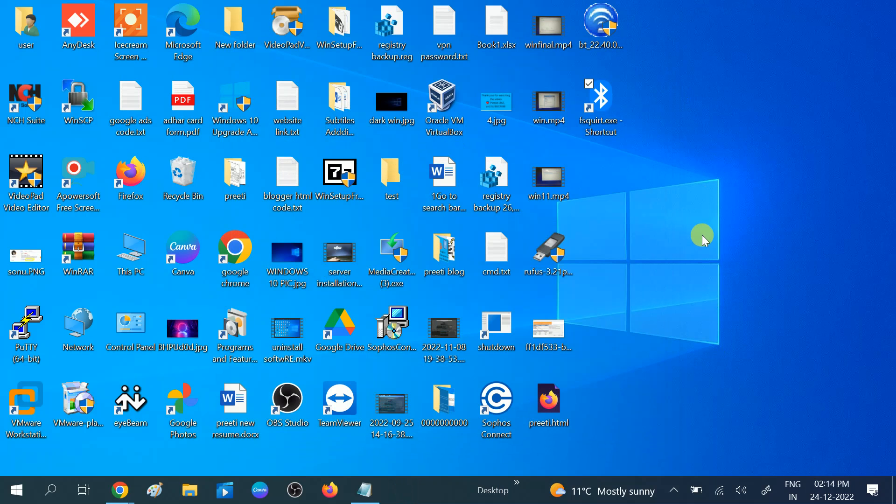